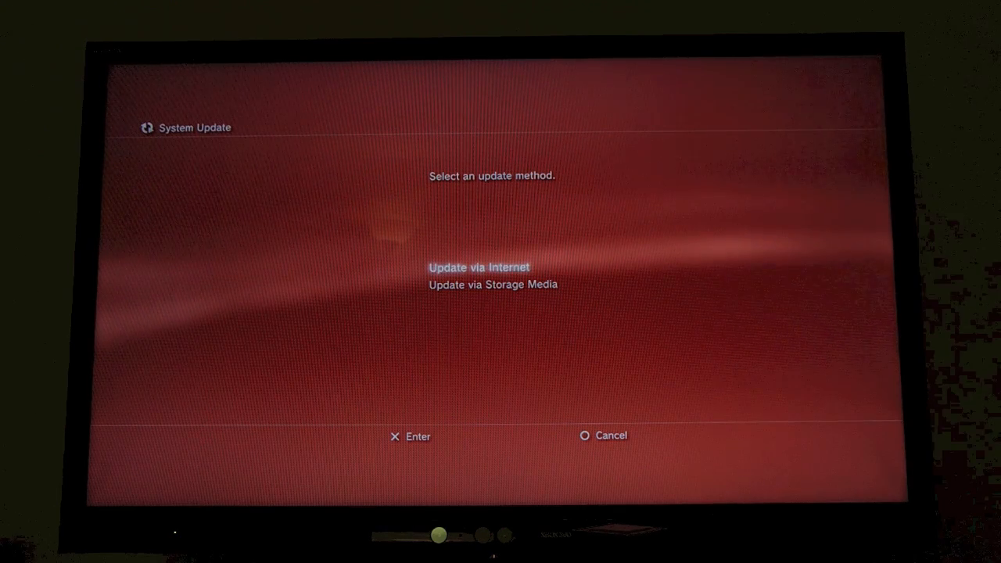
# Choose Update via Internet and accept the download up to the final start warning.
pyautogui.click(477, 267)
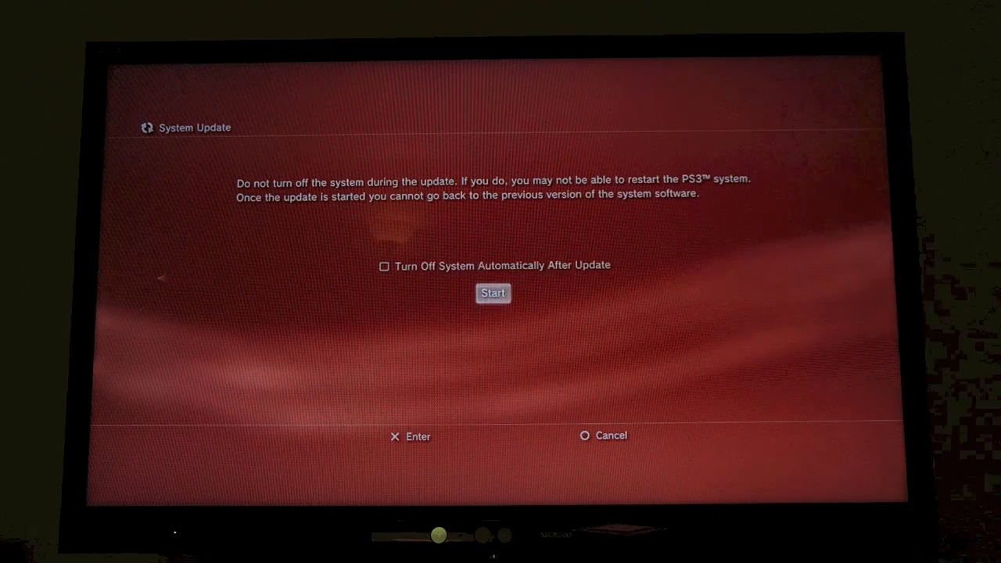
# Install the downloaded update, then confirm Version 4.53 under System Settings > System Information.
pyautogui.click(492, 292)
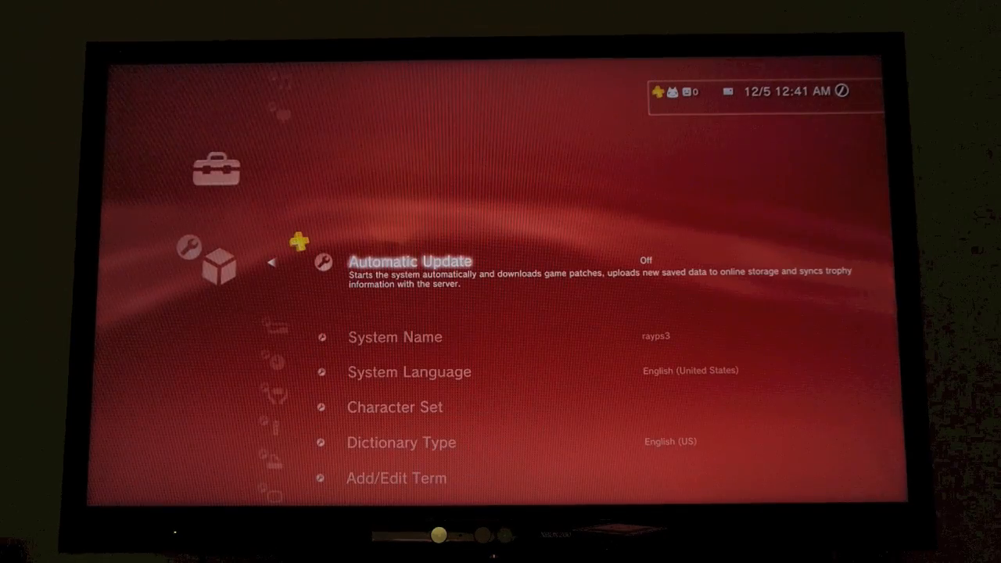
pyautogui.scroll(-3)
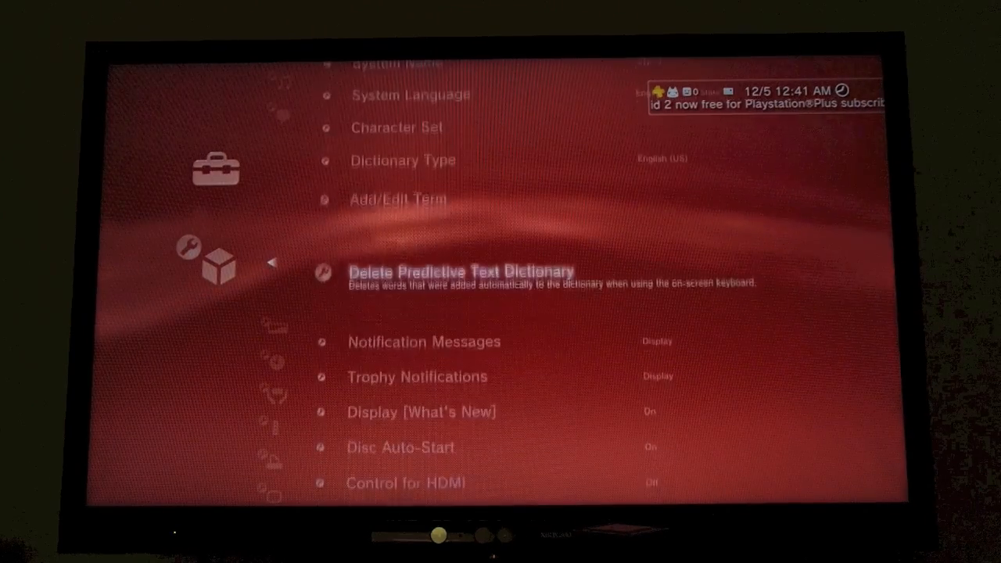
pyautogui.scroll(-3)
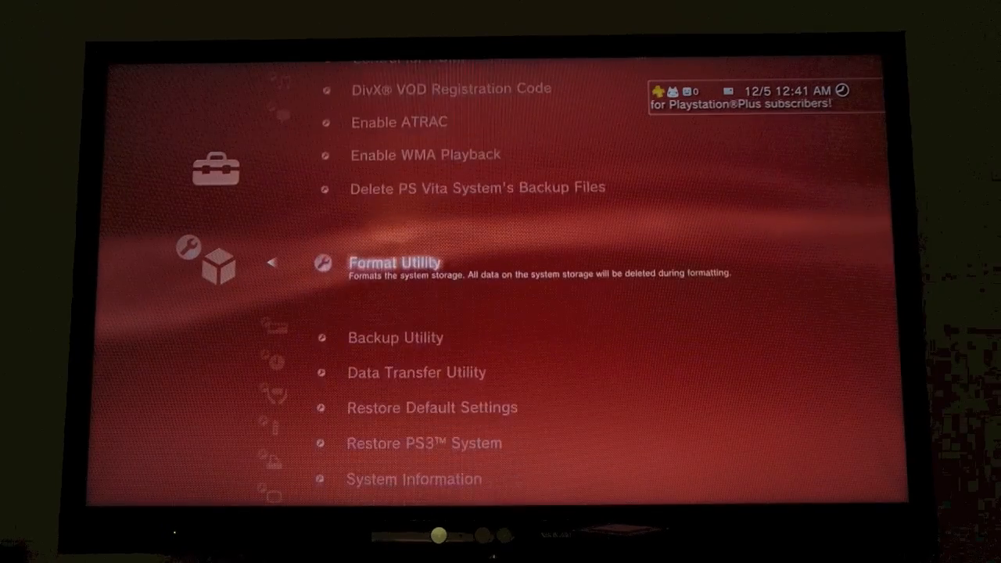
pyautogui.scroll(-3)
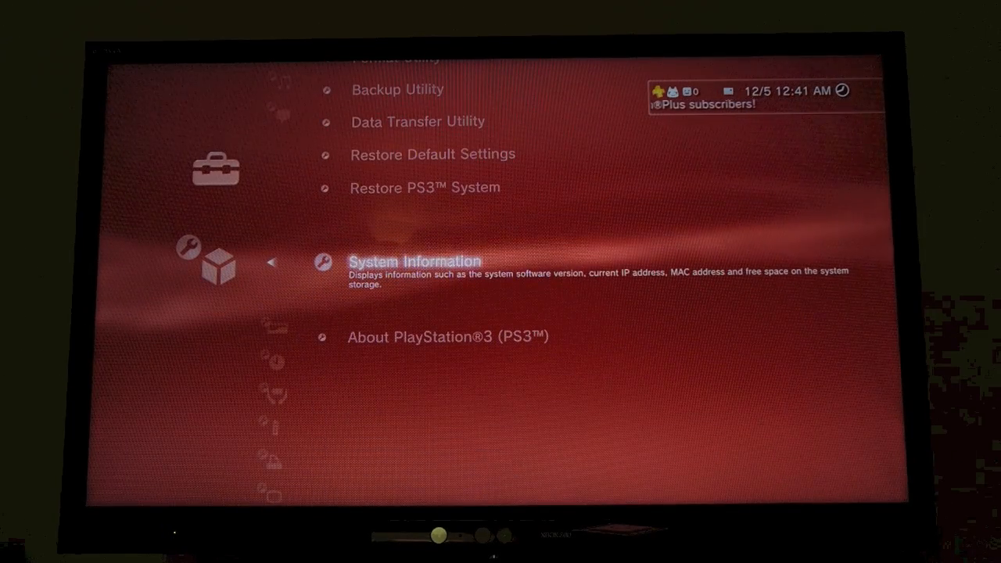
pyautogui.click(414, 261)
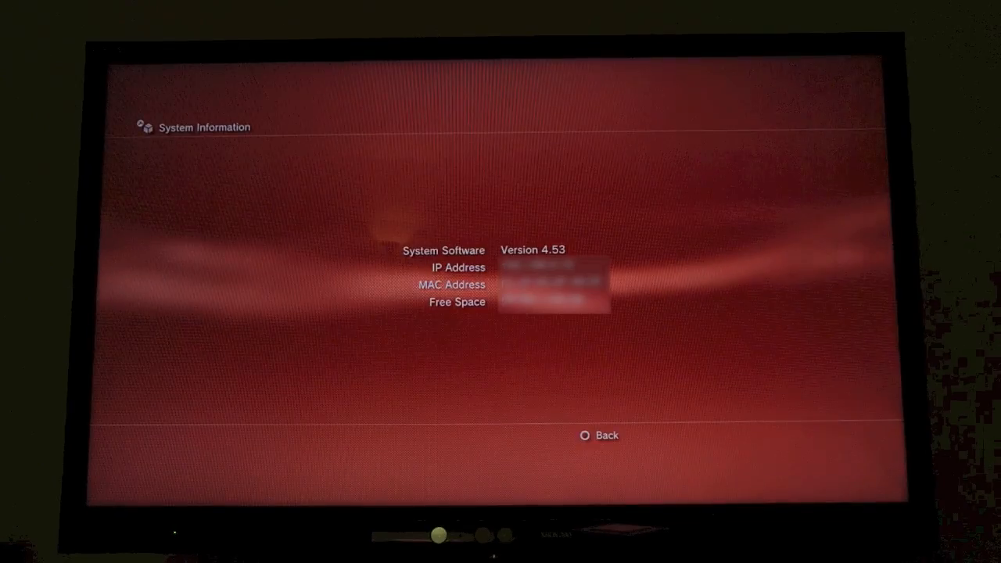